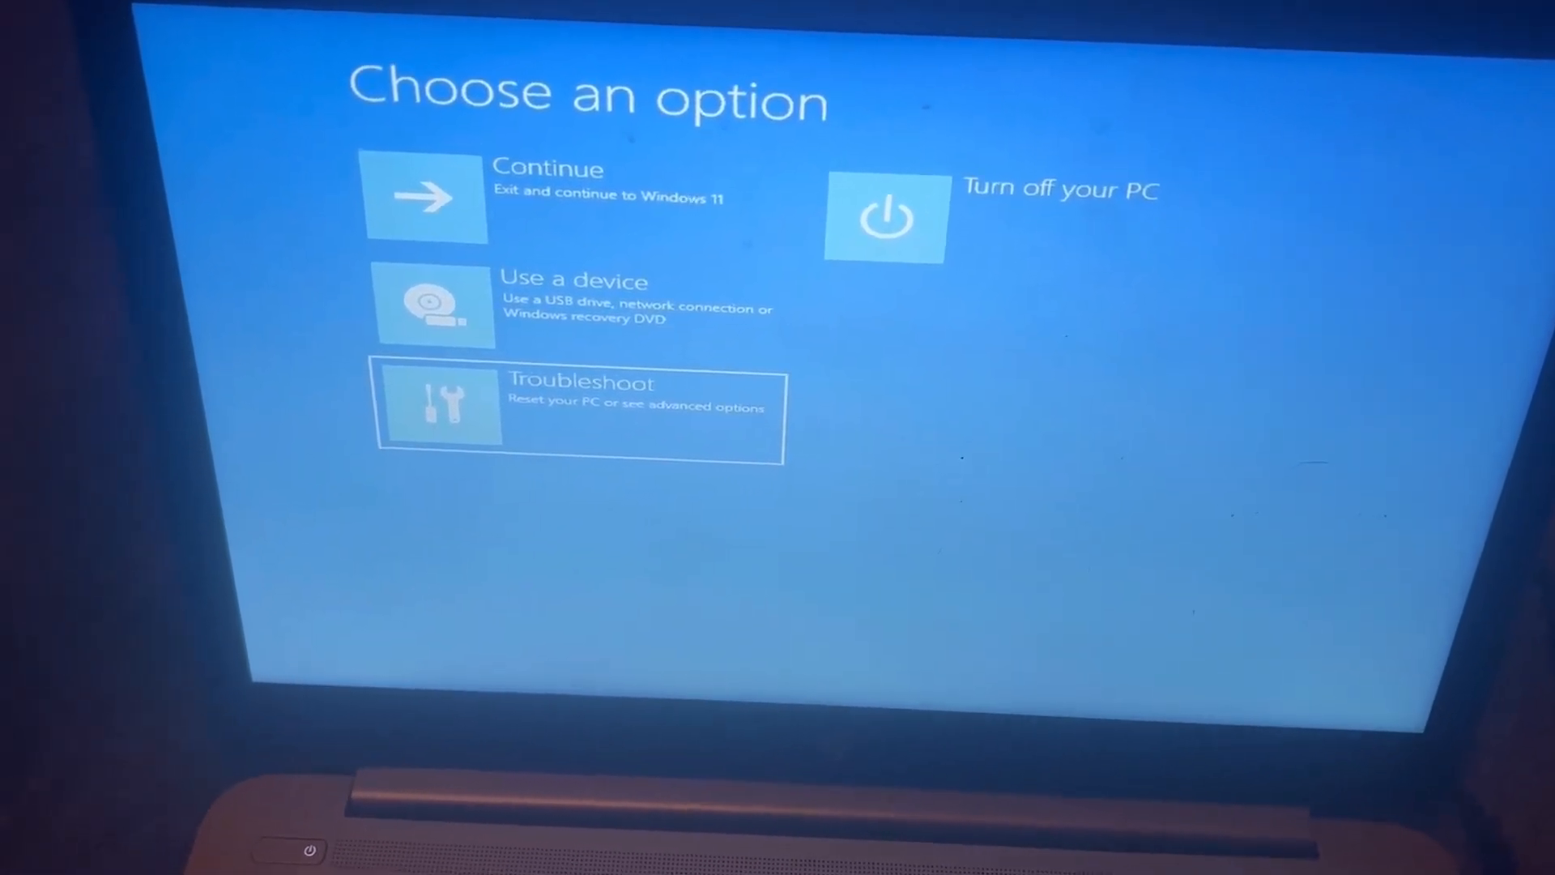
Return from Troubleshoot to the main menu, exit recovery, and tap F11 at the HP logo
left_click(578, 415)
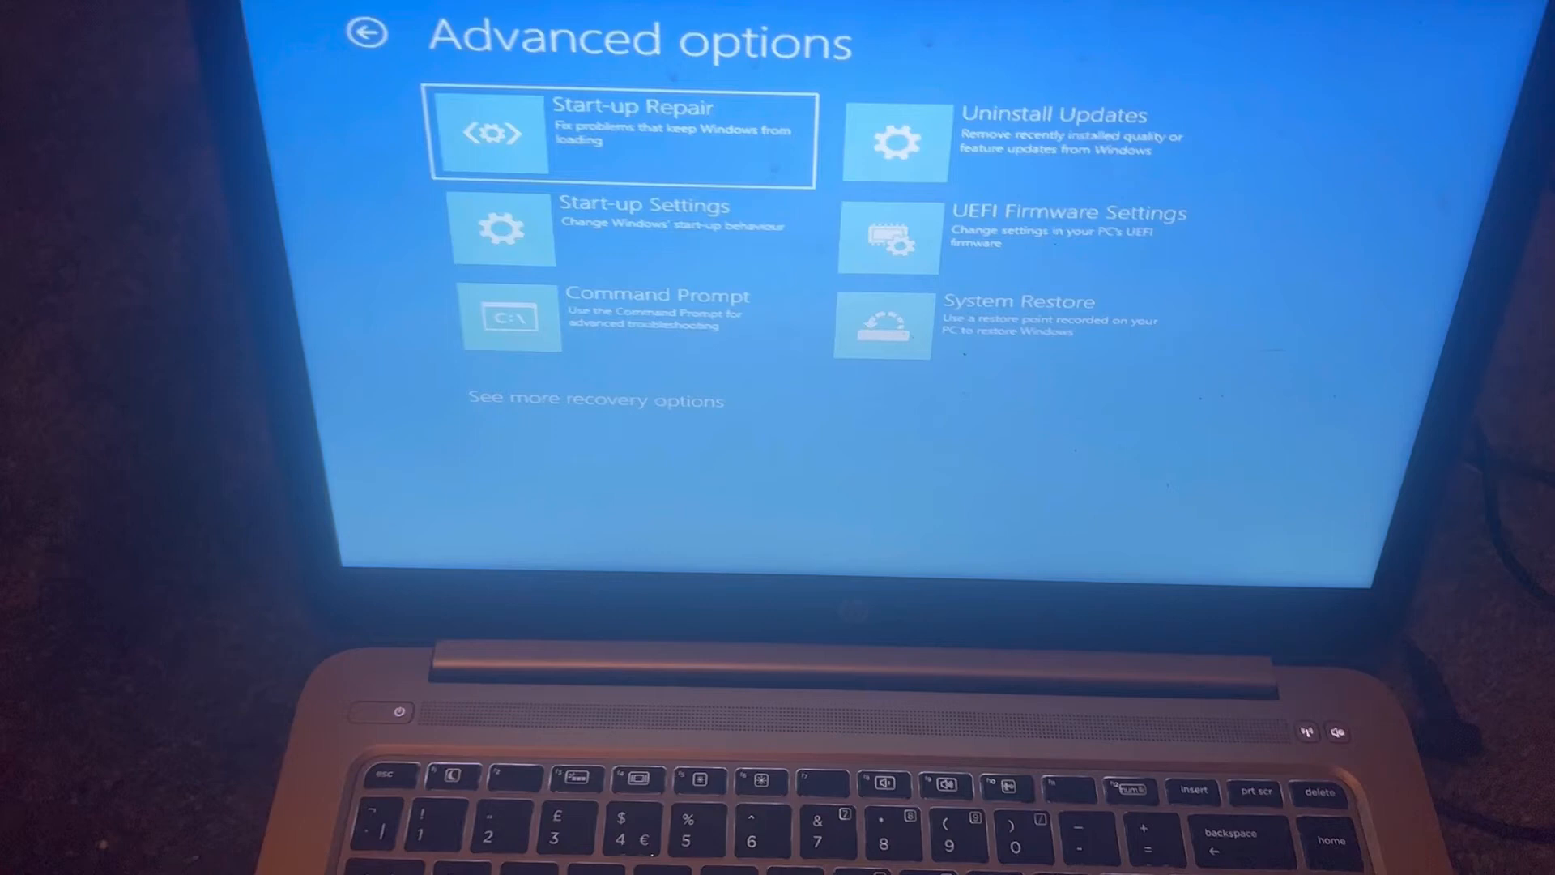
left_click(365, 33)
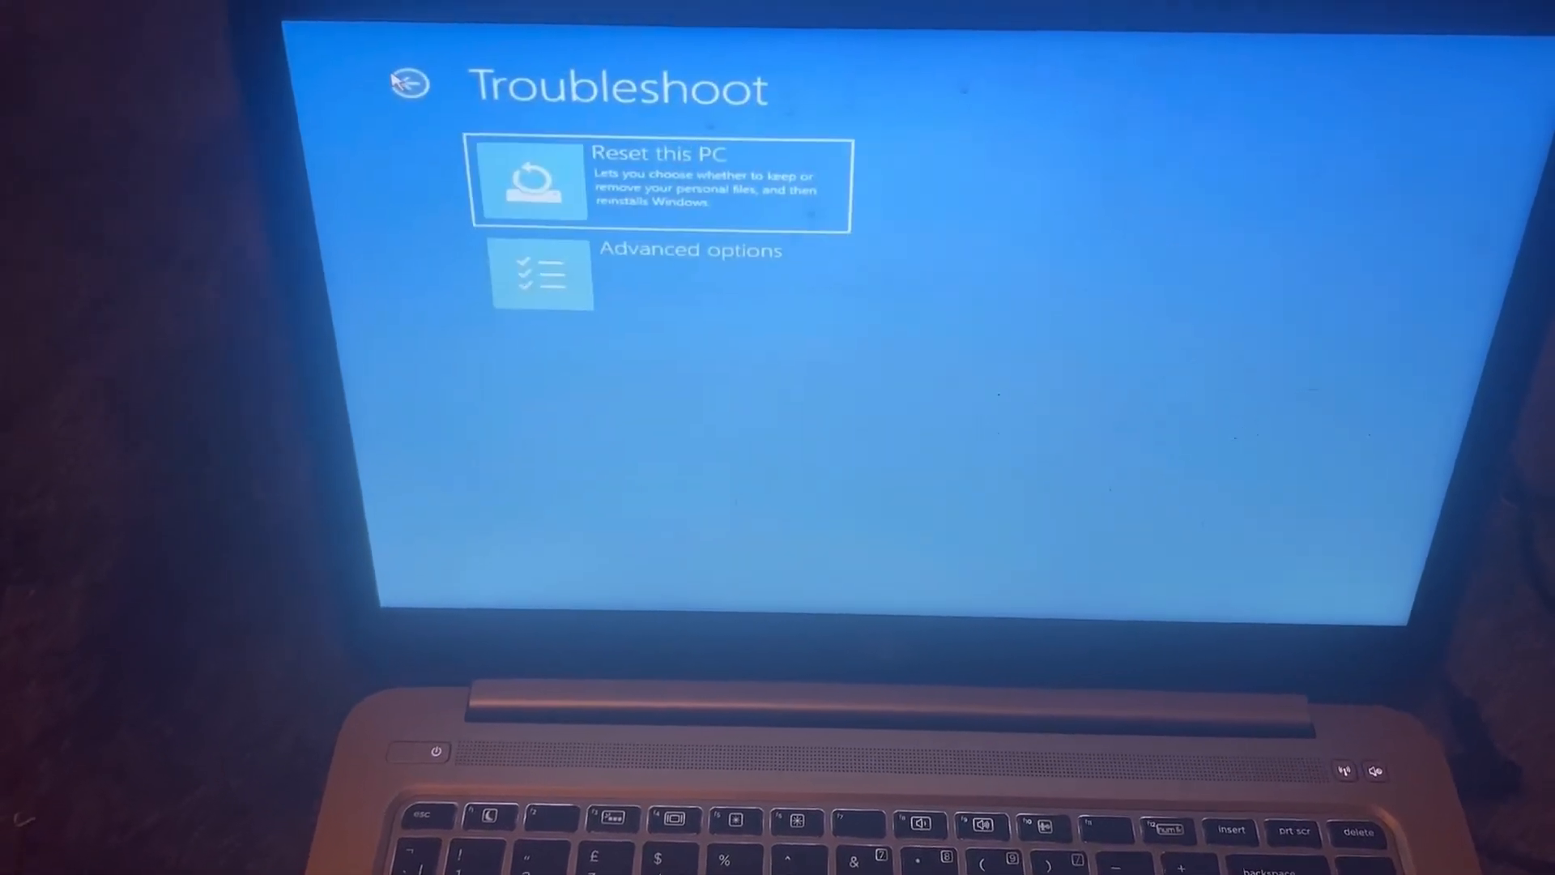
left_click(407, 85)
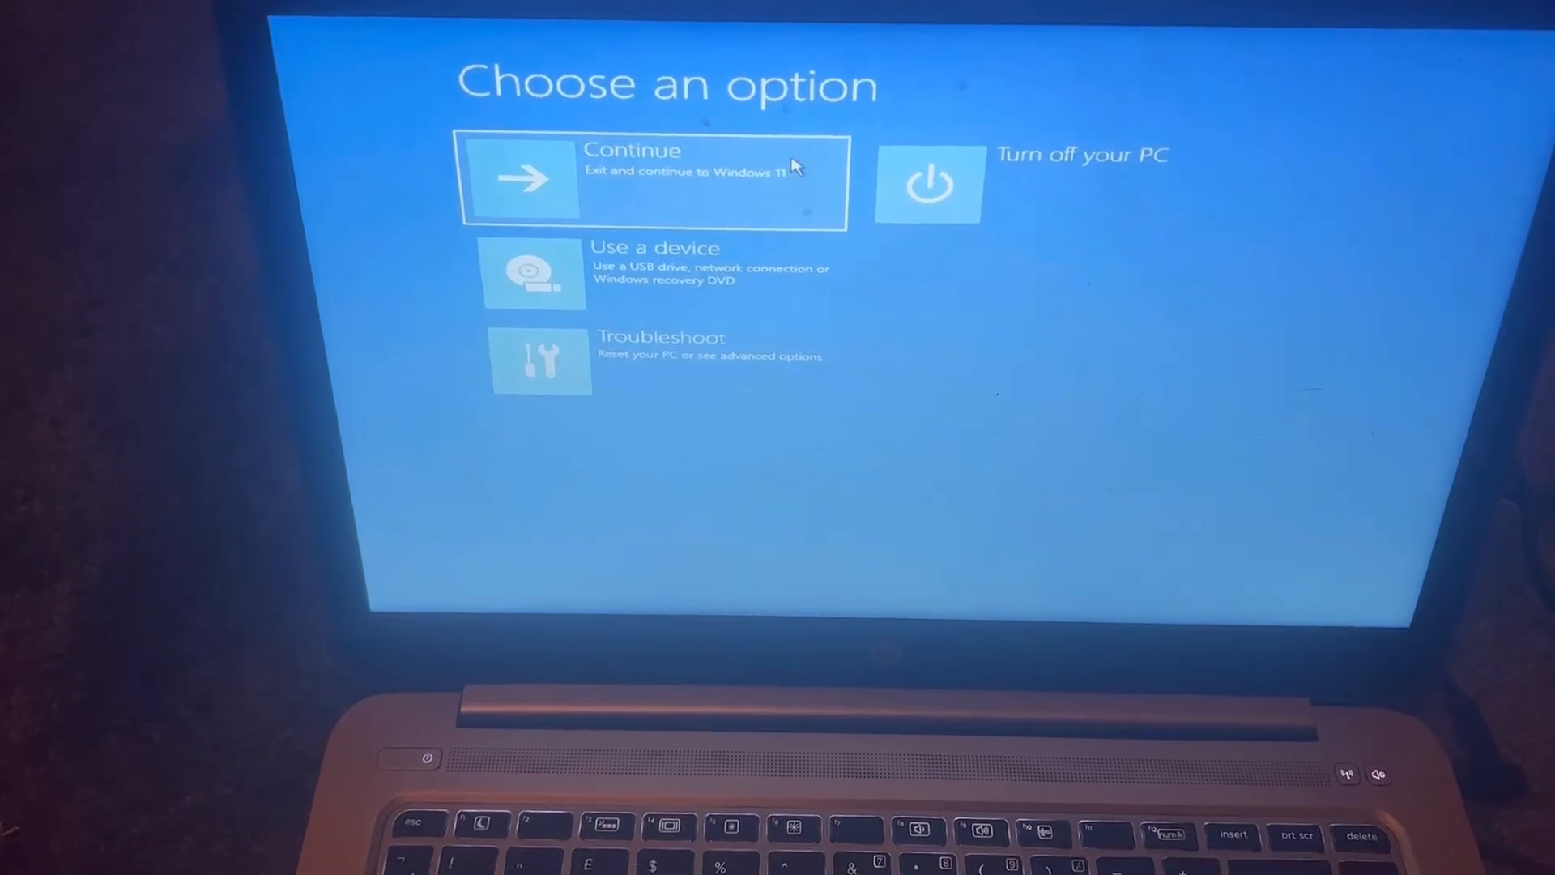
key("F11")
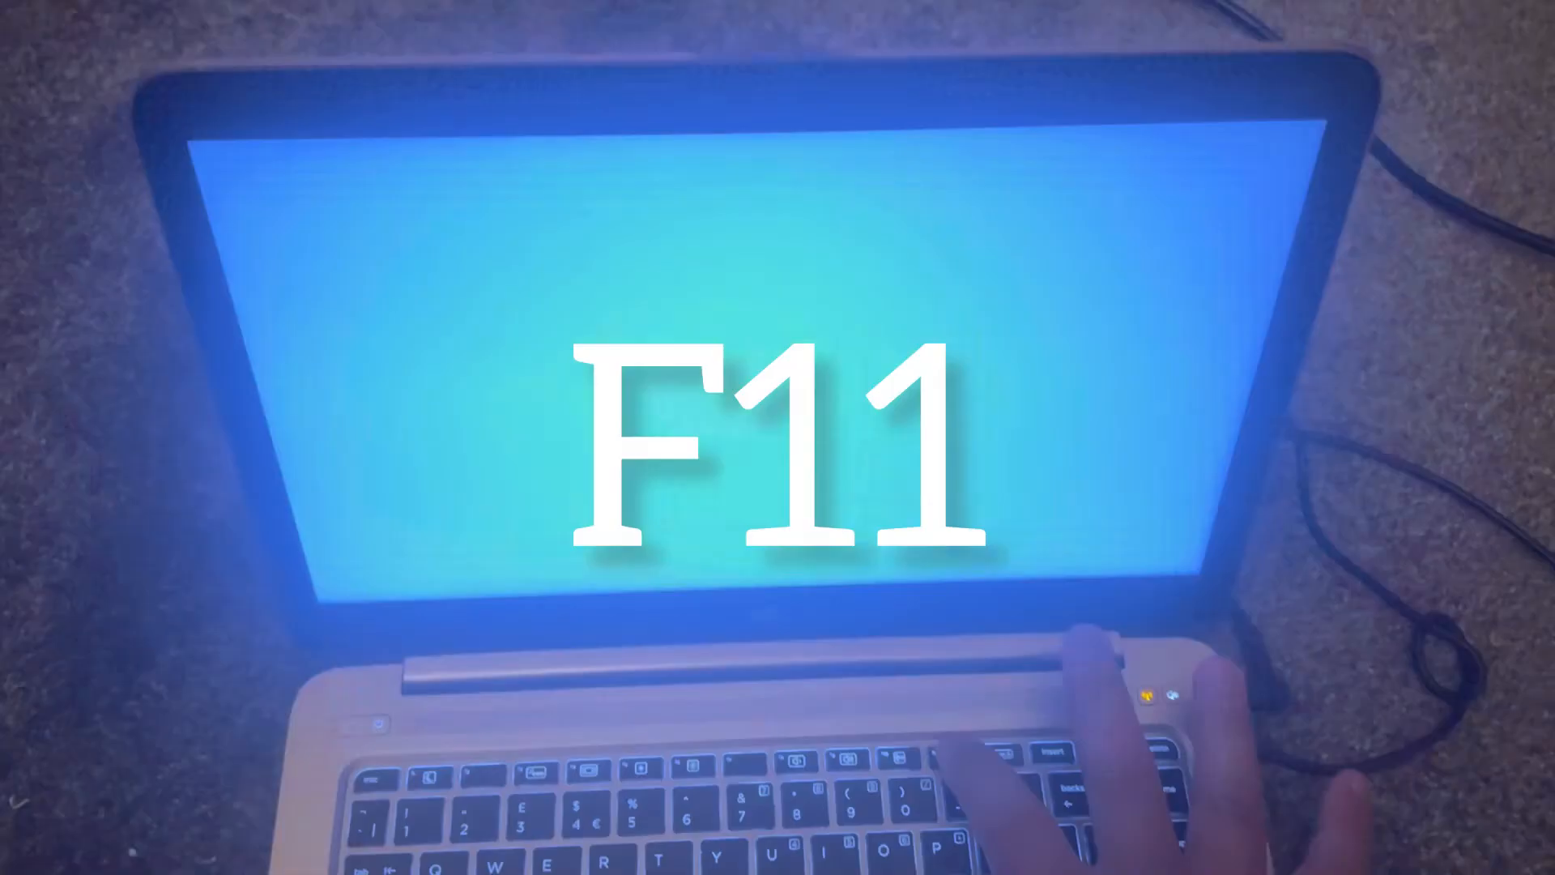
key("F11")
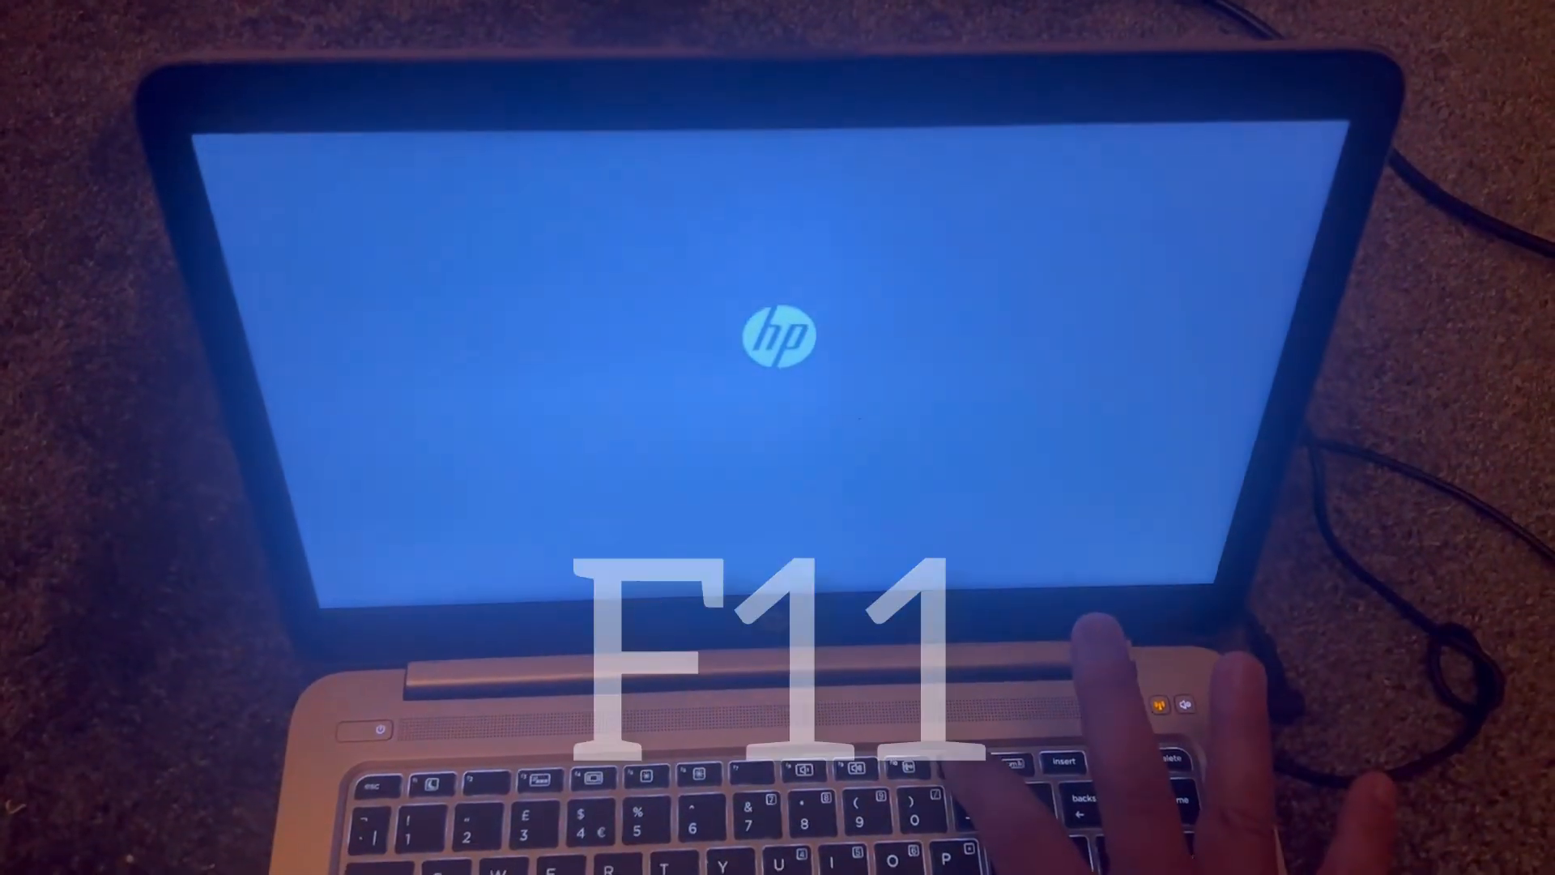